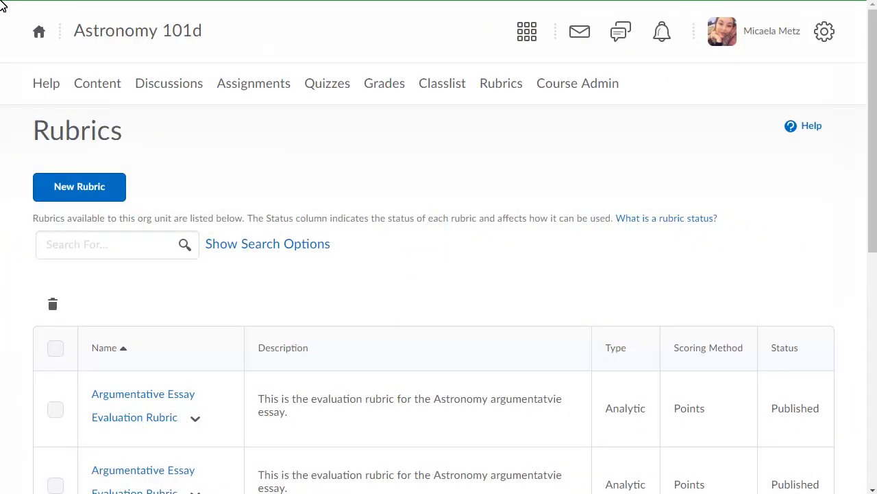
Start a new untitled rubric from the Astronomy 101d Rubrics page.
{"action": "left_click", "coordinate": [80, 187]}
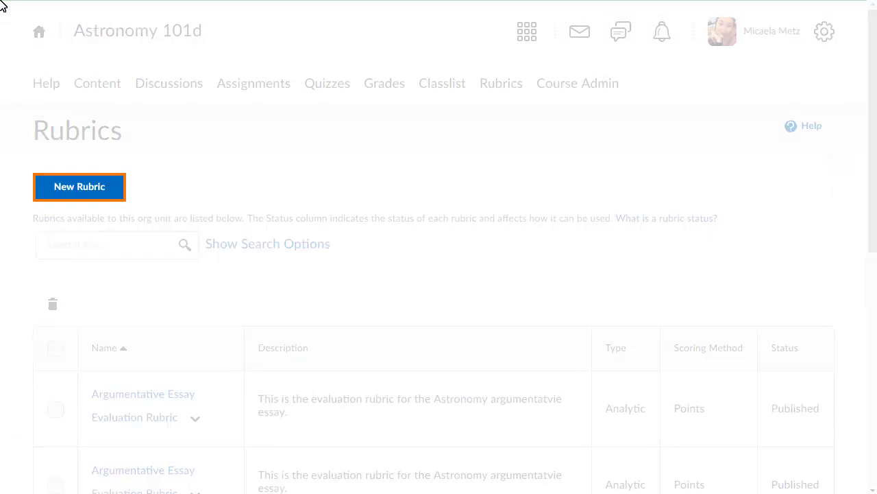
{"action": "left_click", "coordinate": [79, 186]}
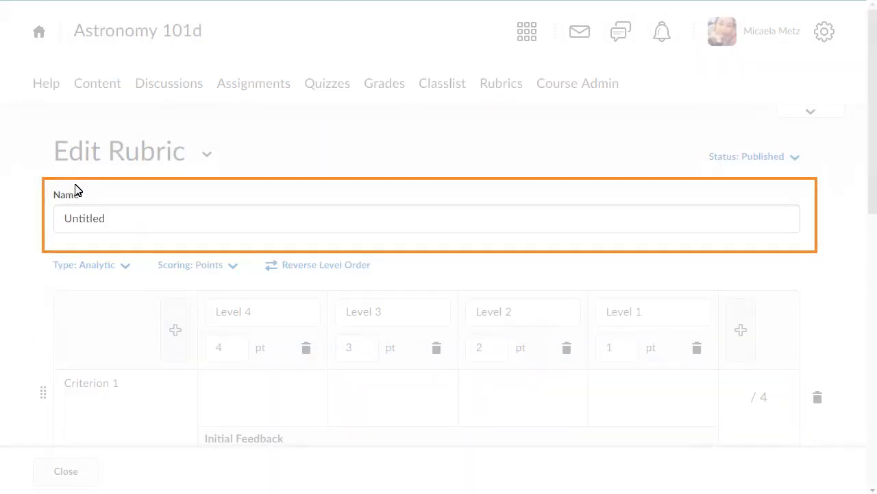
Name the rubric '1. Sunspot Classifications'.
{"action": "type", "text": "1. Sunspot Classifications"}
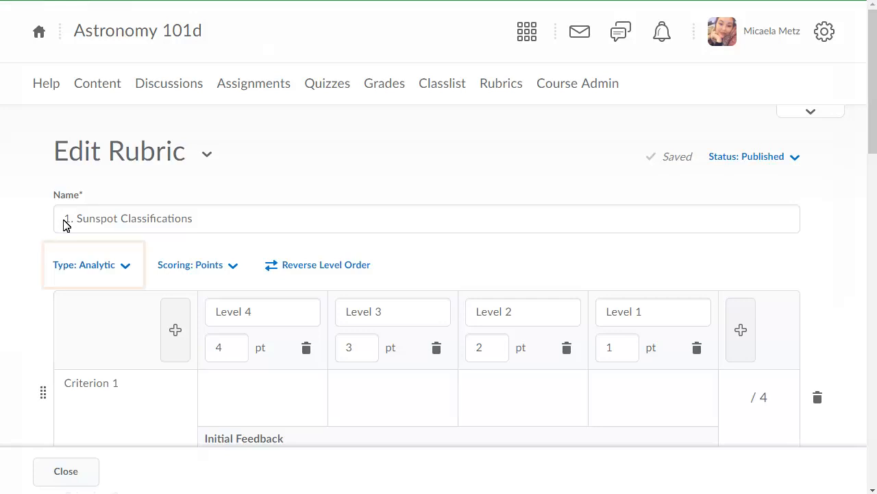
{"action": "left_click", "coordinate": [93, 265]}
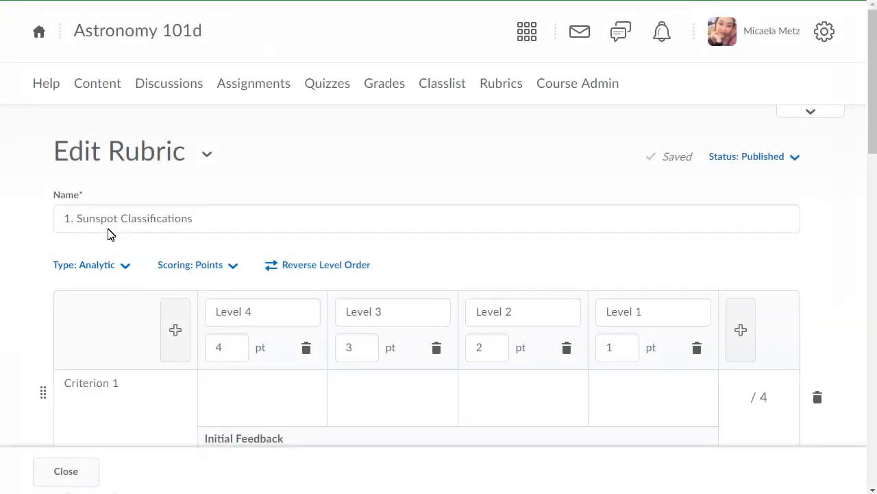
Make the rubric Holistic with Percentage scoring (levels 75, 50, 25, 0).
{"action": "left_click", "coordinate": [84, 265]}
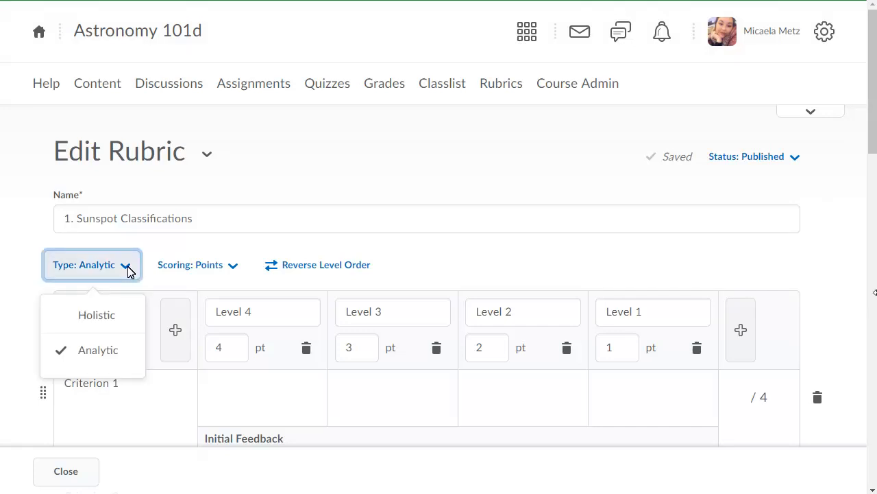
{"action": "left_click", "coordinate": [96, 314]}
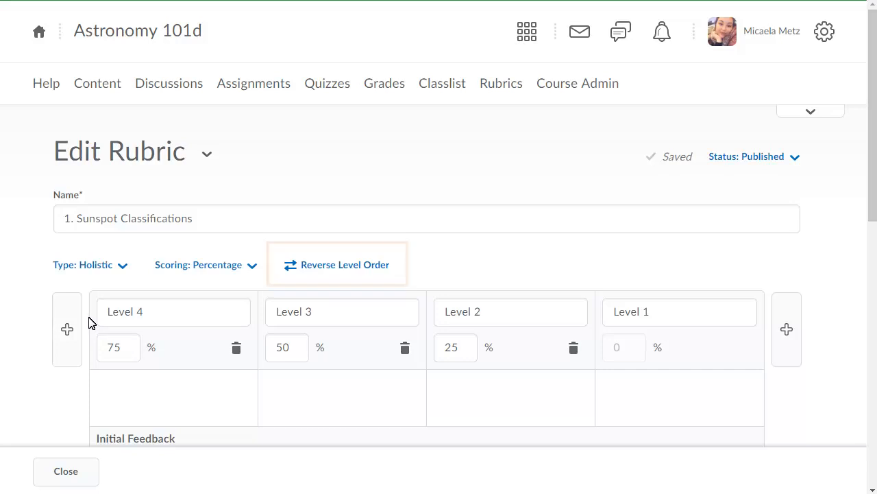
{"action": "left_click", "coordinate": [338, 265]}
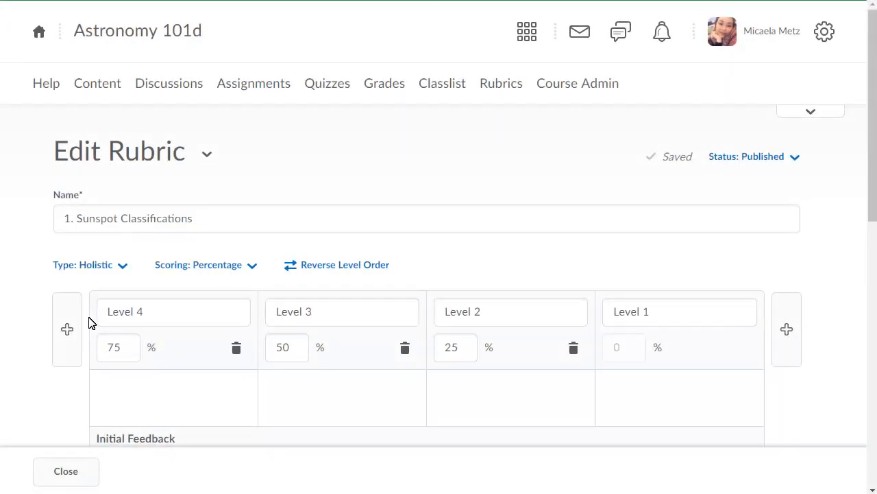
{"action": "mouse_move", "coordinate": [113, 314]}
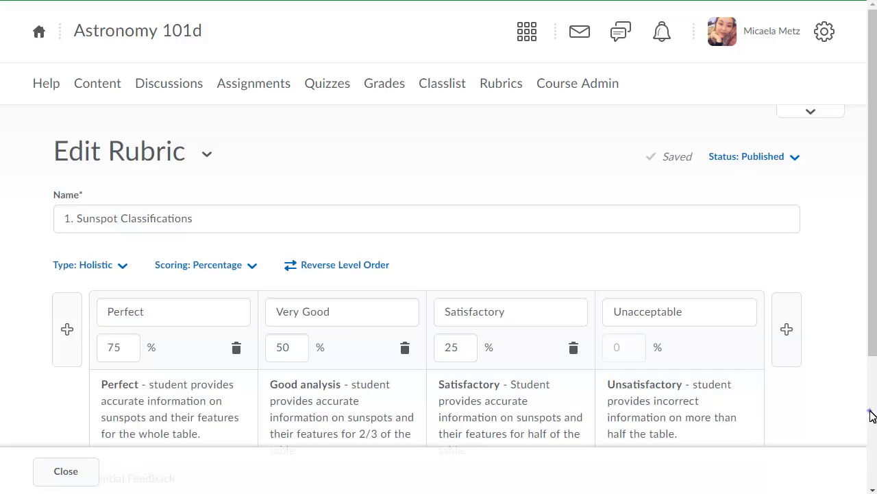
Give the Perfect level initial feedback 'Great Job!' and expand the rubric Options.
{"action": "scroll", "scroll_direction": "down", "scroll_amount": 3}
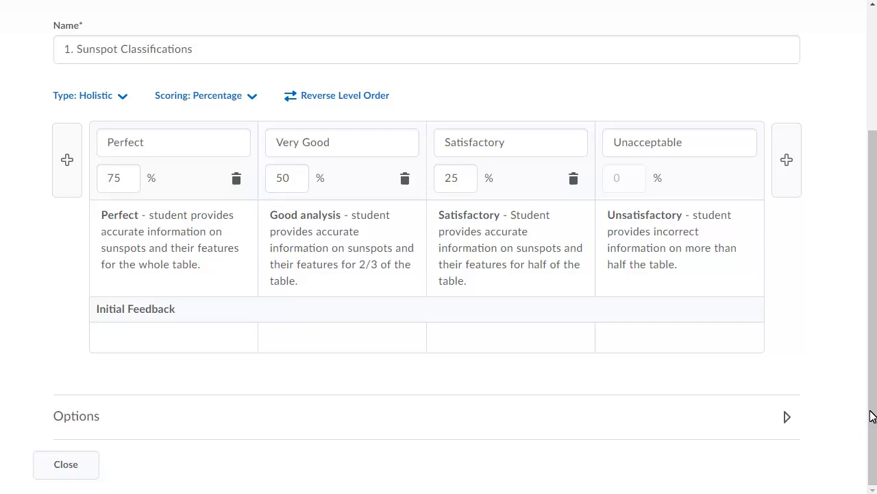
{"action": "type", "text": "Great Job!"}
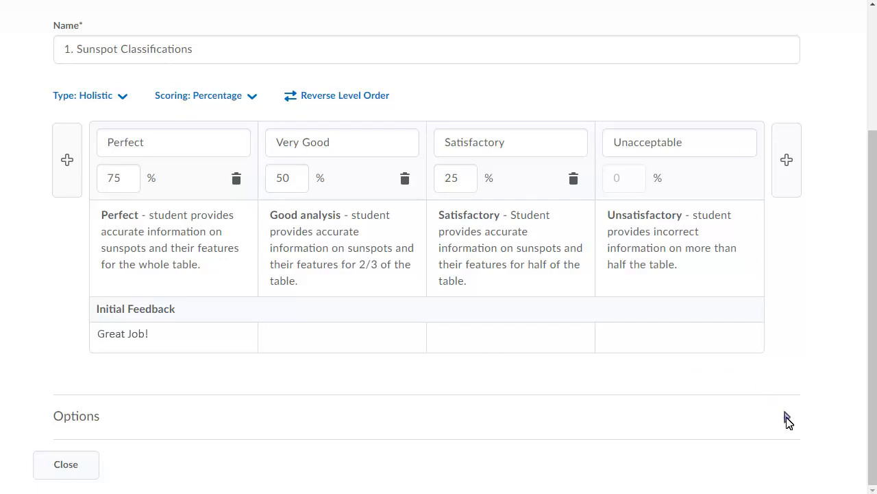
{"action": "left_click", "coordinate": [77, 416]}
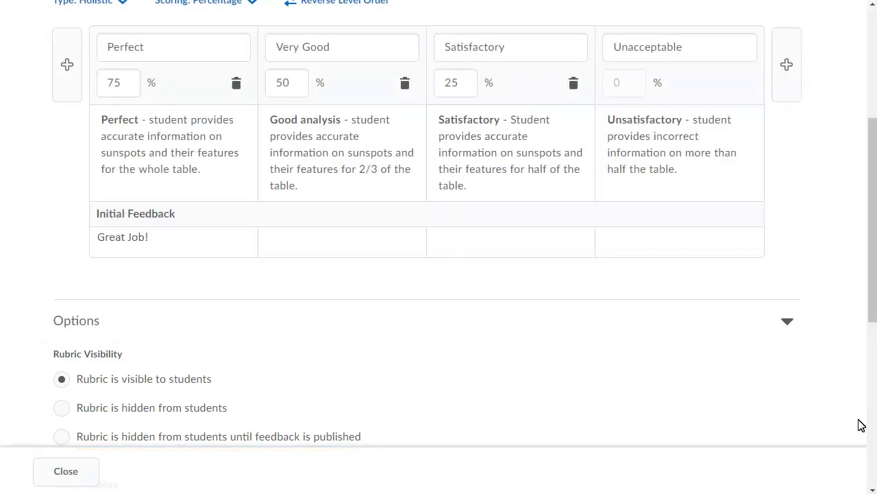
{"action": "scroll", "scroll_direction": "down", "scroll_amount": 3}
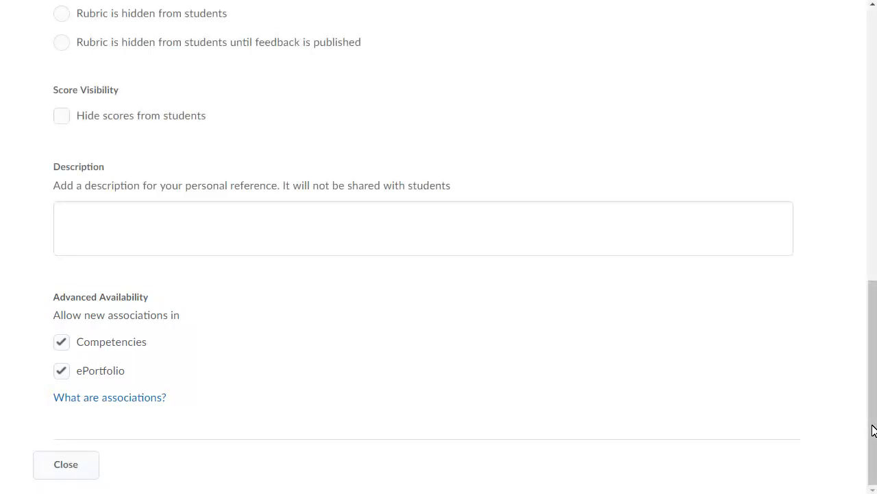
Close the editor, returning to the Rubrics list showing 1. Sunspot Classifications.
{"action": "left_click", "coordinate": [66, 463]}
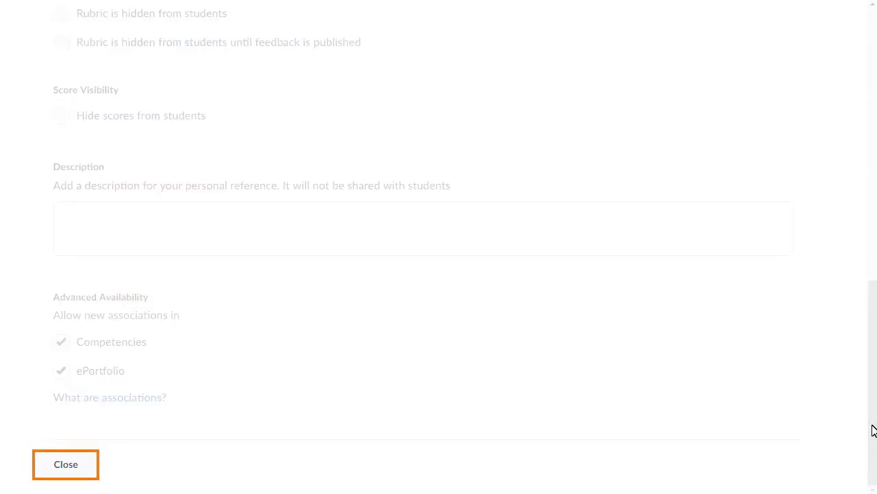
{"action": "left_click", "coordinate": [66, 463]}
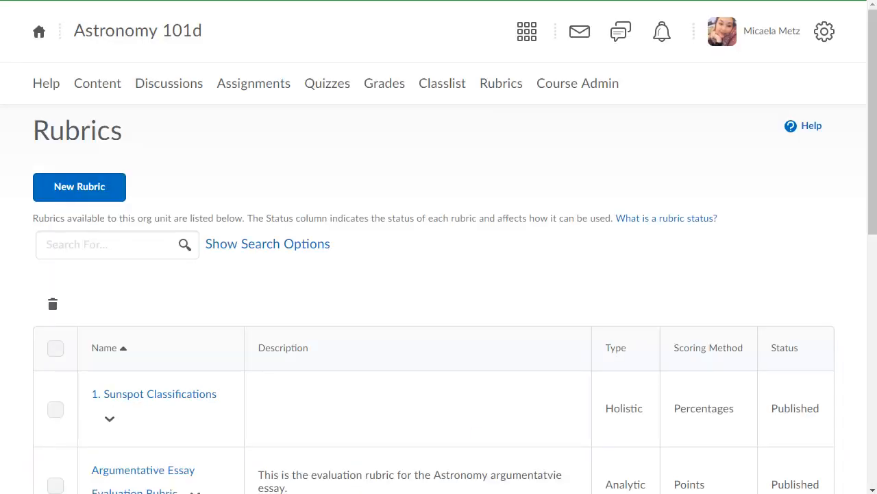